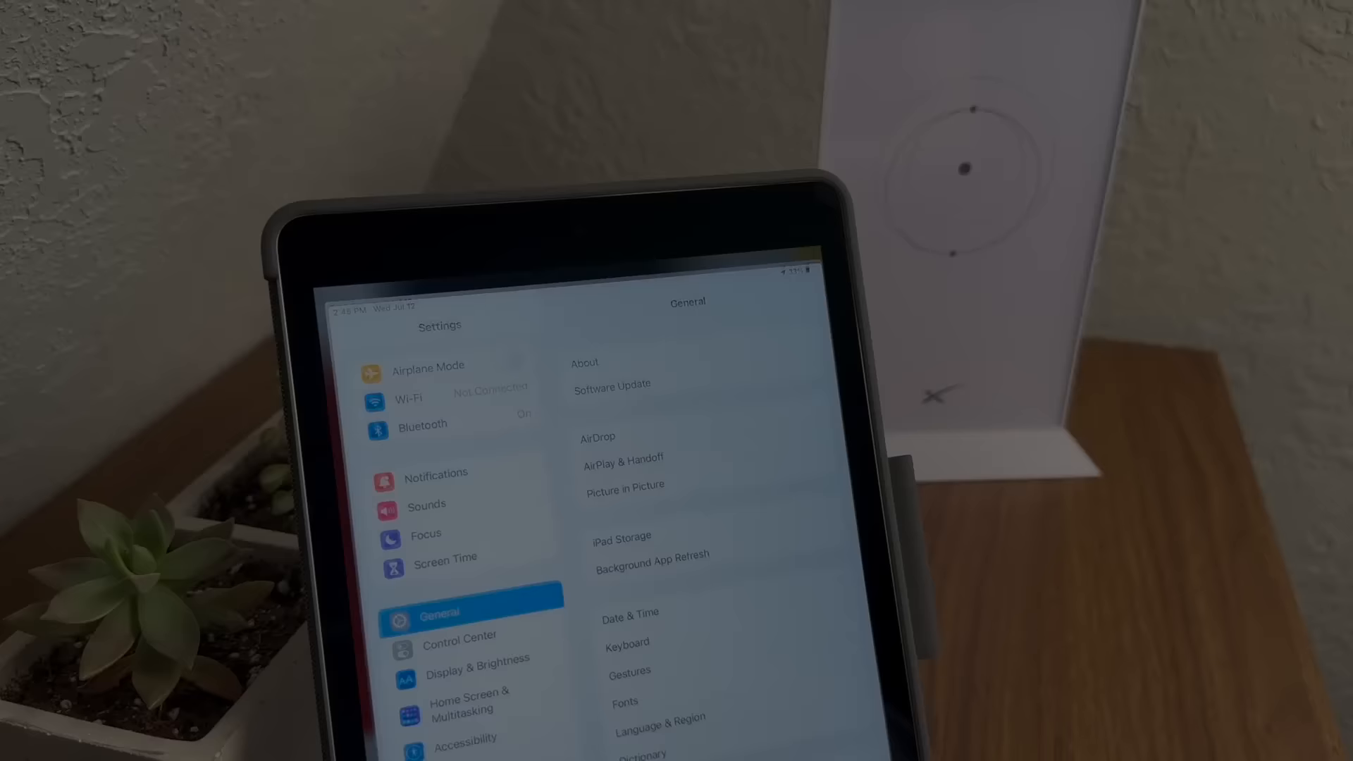
# Join the open STARLINK network from the Wi-Fi settings list
pyautogui.click(409, 399)
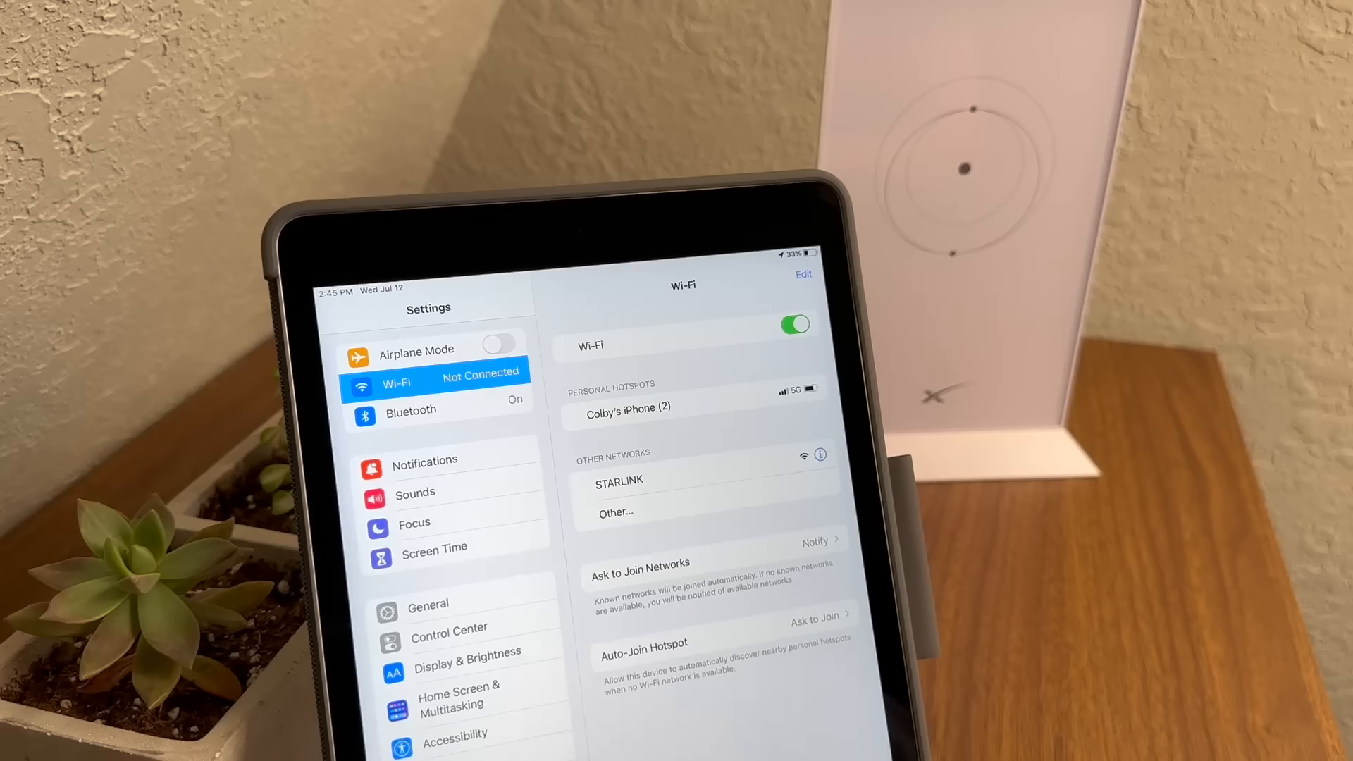
pyautogui.click(618, 480)
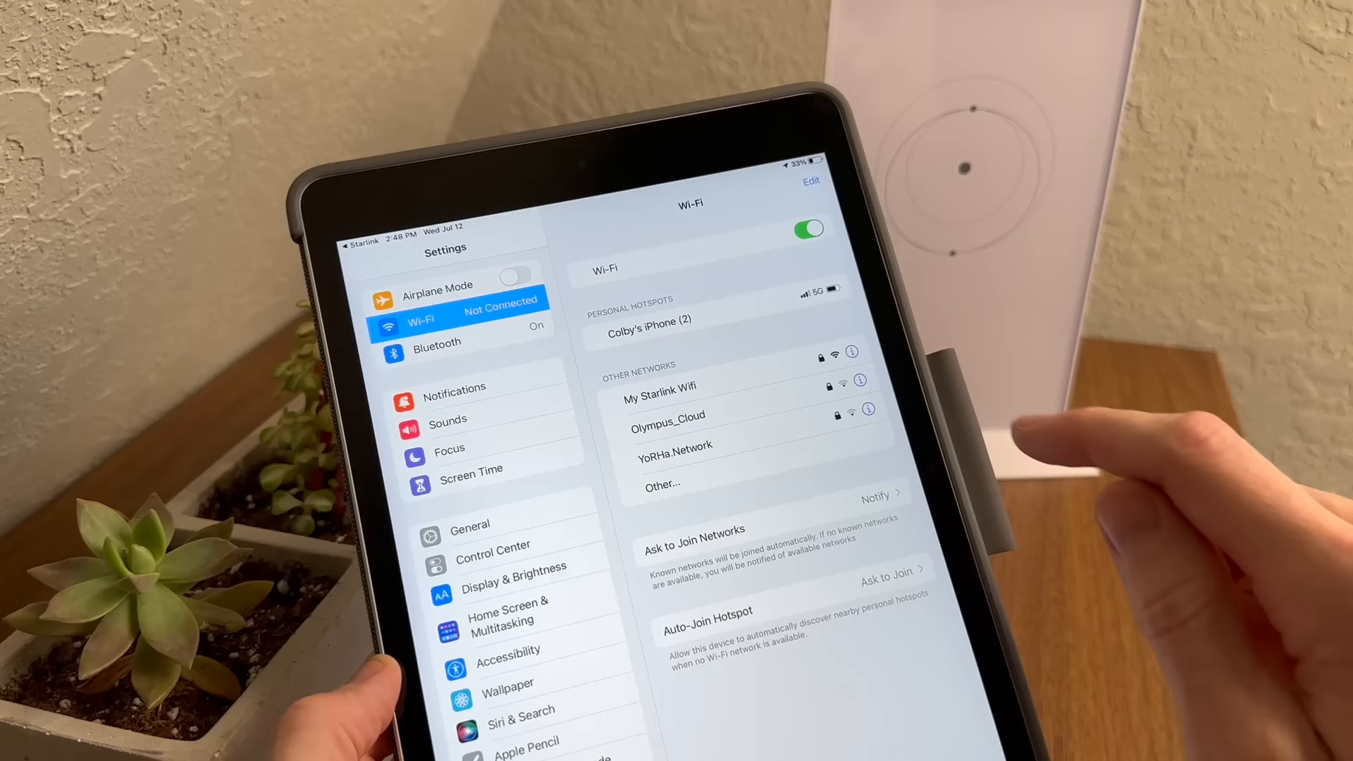
# Select My Starlink Wifi under Other Networks to get its password prompt
pyautogui.click(660, 386)
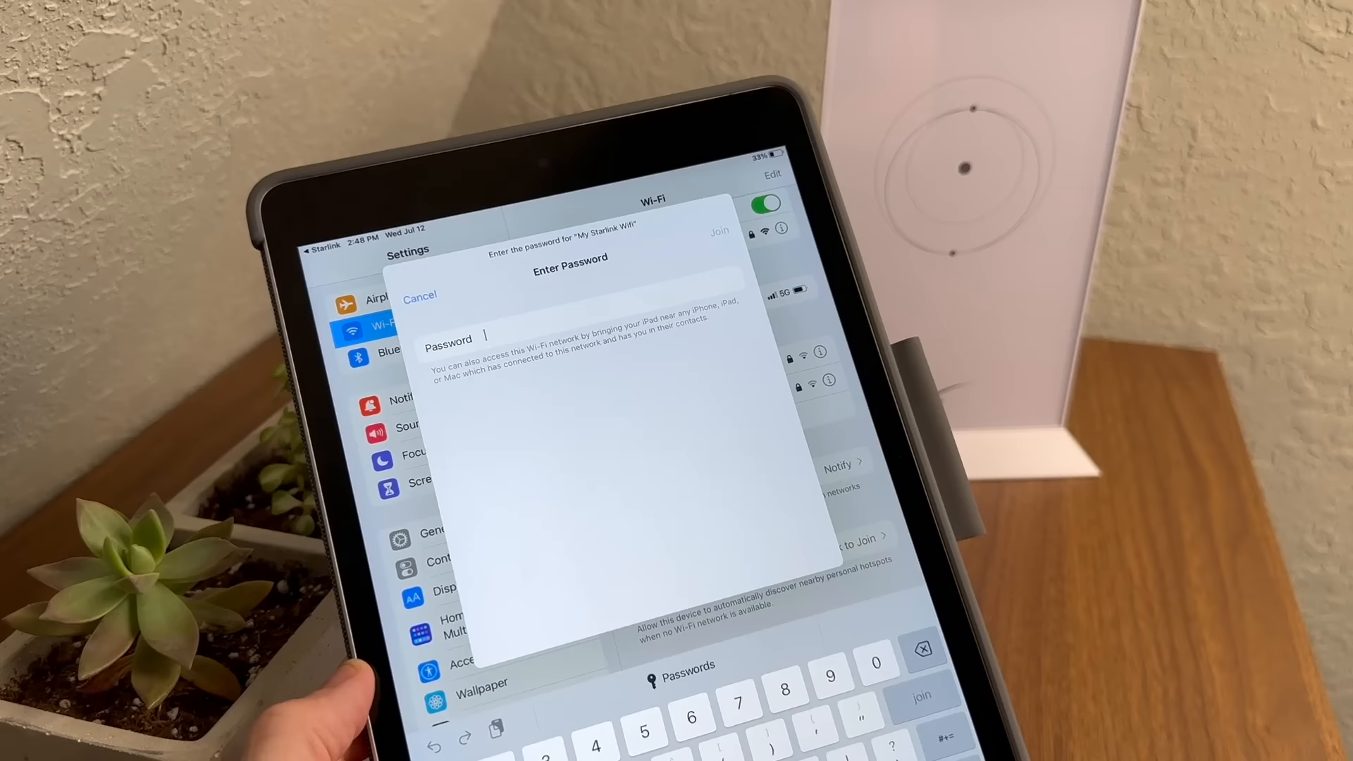
# Enter the network password and join, connecting the iPad to My Starlink Wifi
pyautogui.write('password')
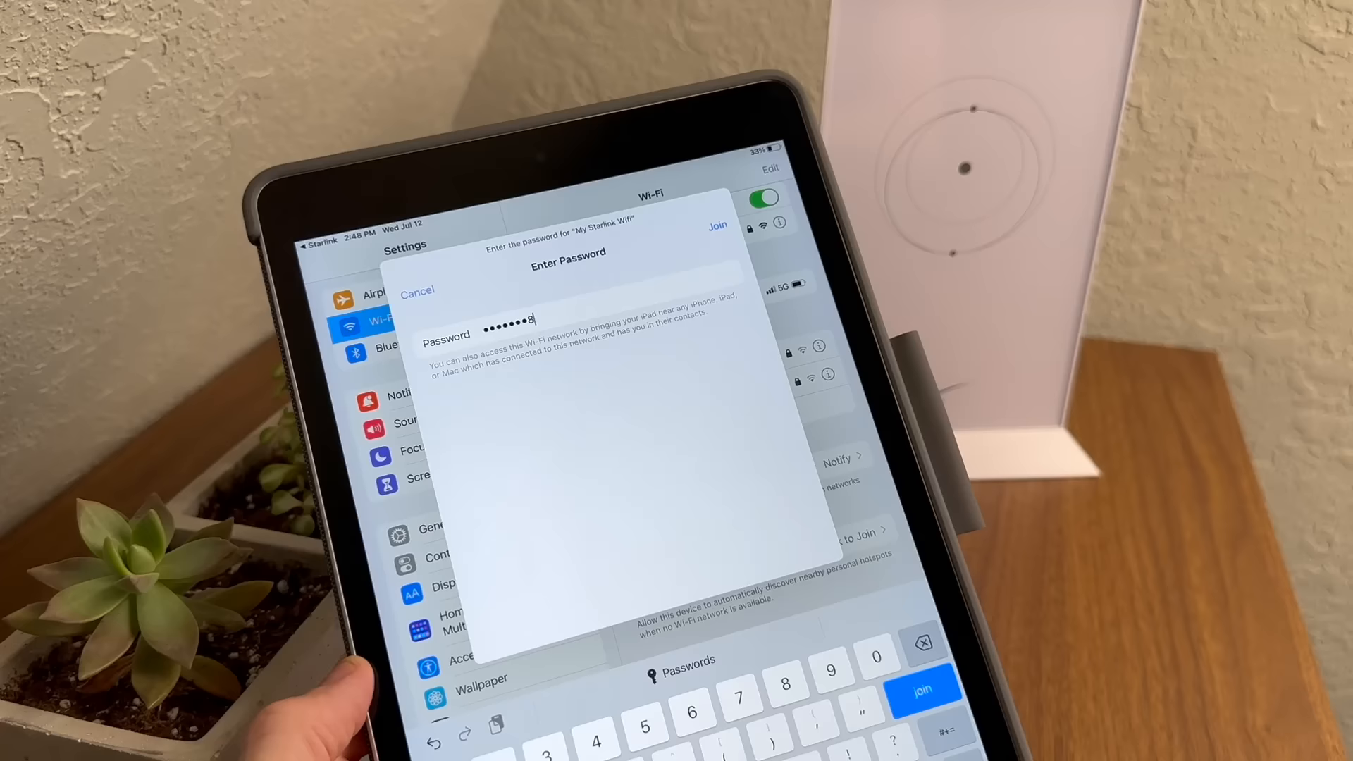
pyautogui.click(926, 694)
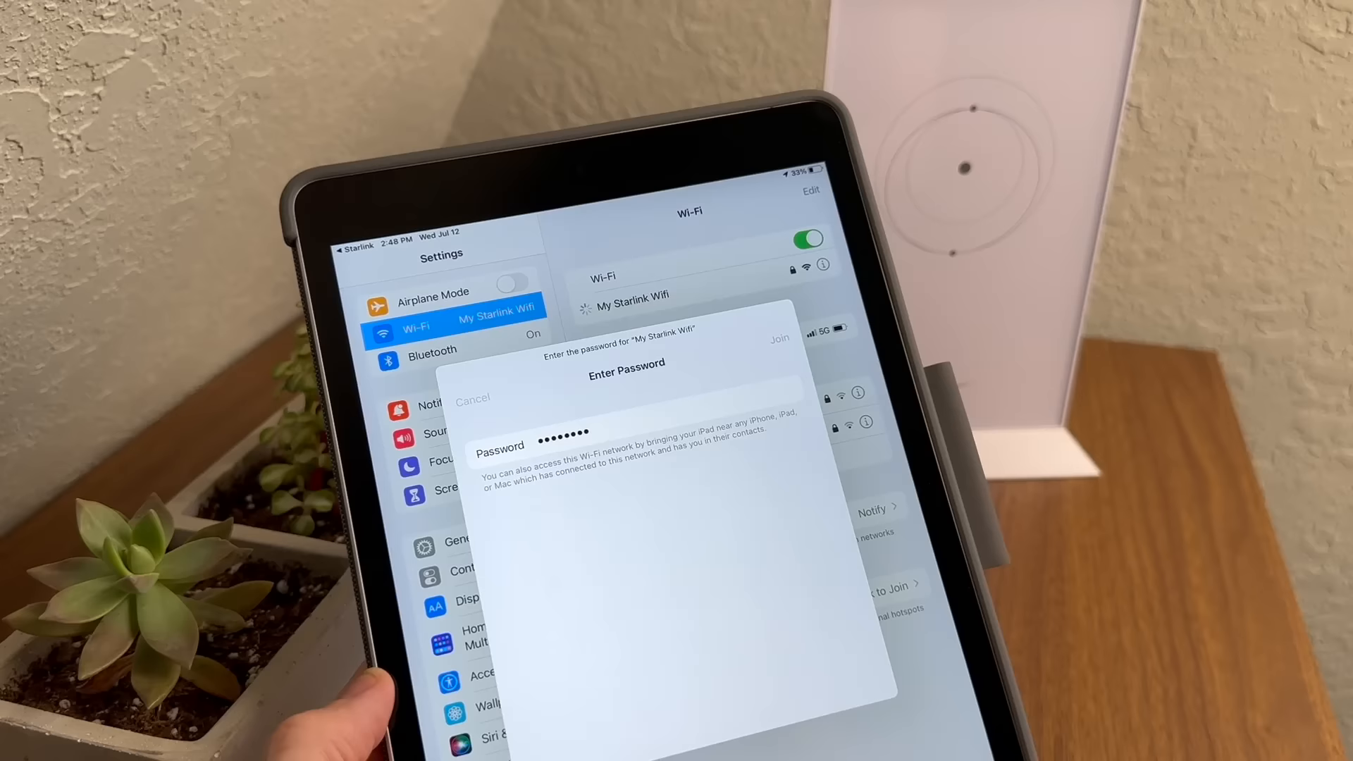
pyautogui.click(778, 337)
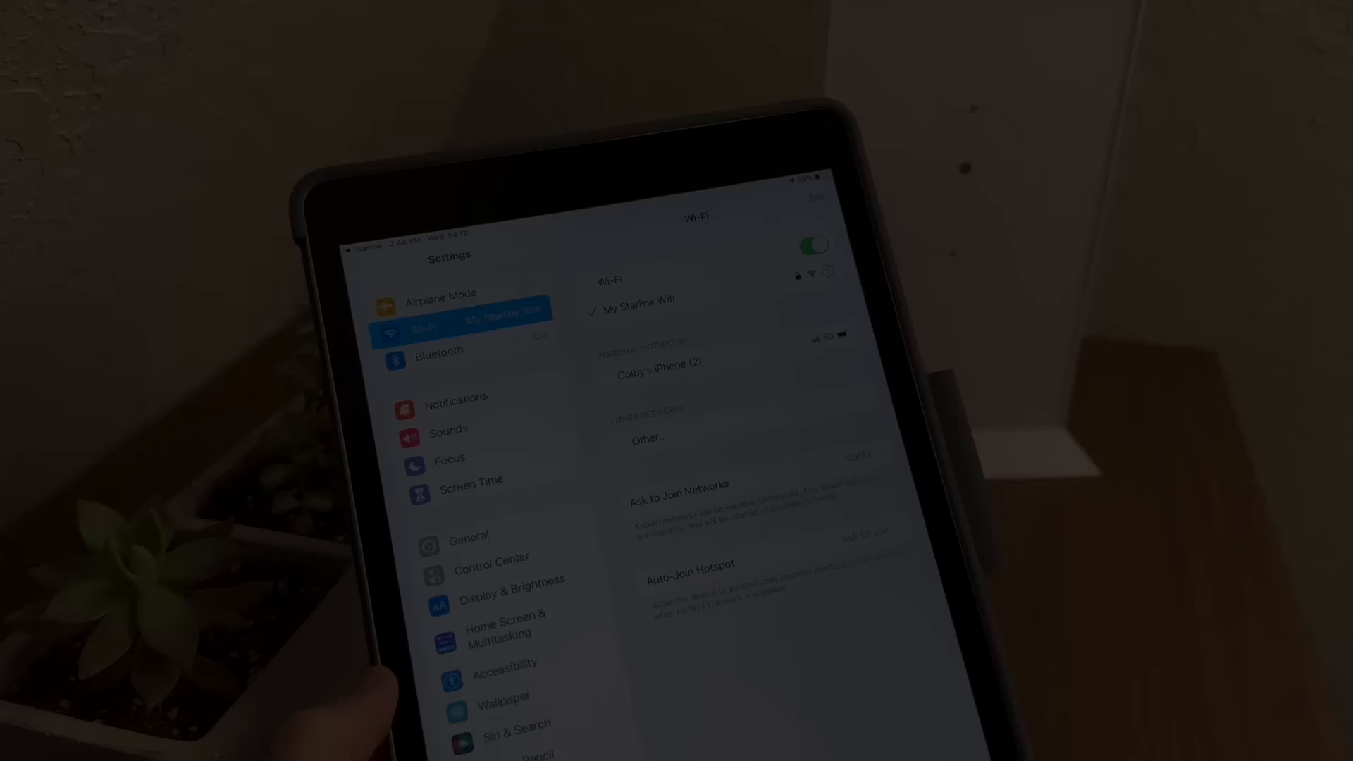